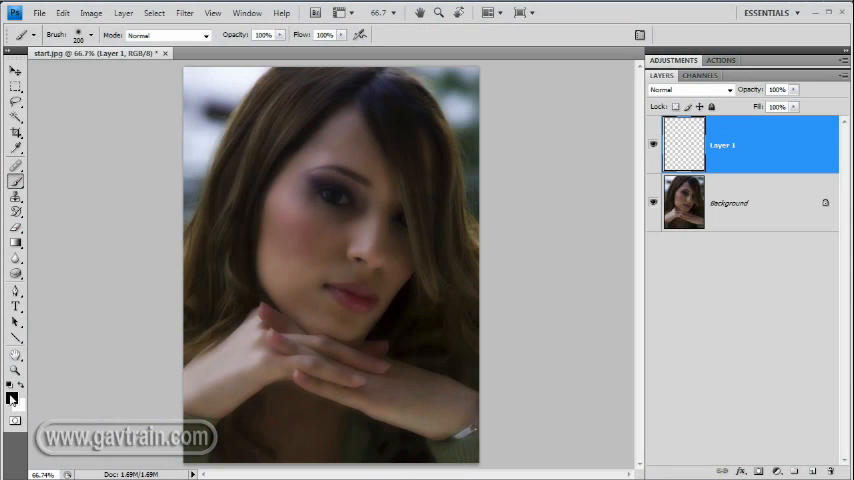
{"action": "mouse_move", "coordinate": [160, 221]}
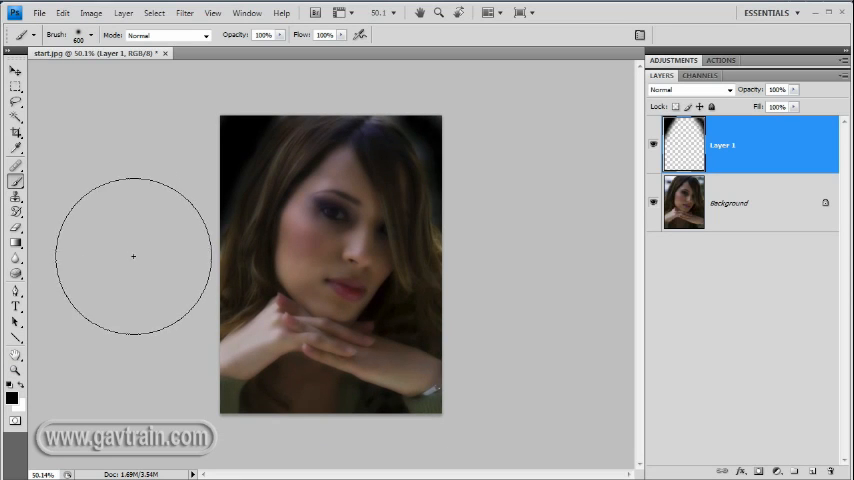
{"action": "mouse_move", "coordinate": [135, 218]}
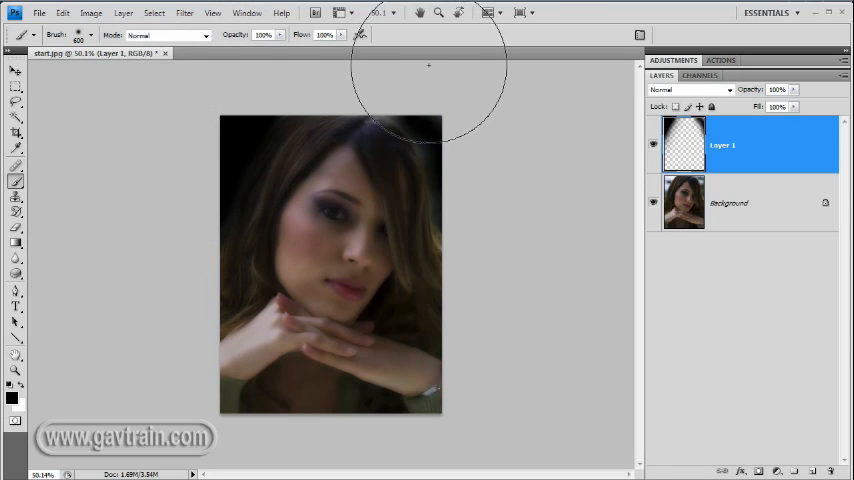
{"action": "mouse_move", "coordinate": [500, 209]}
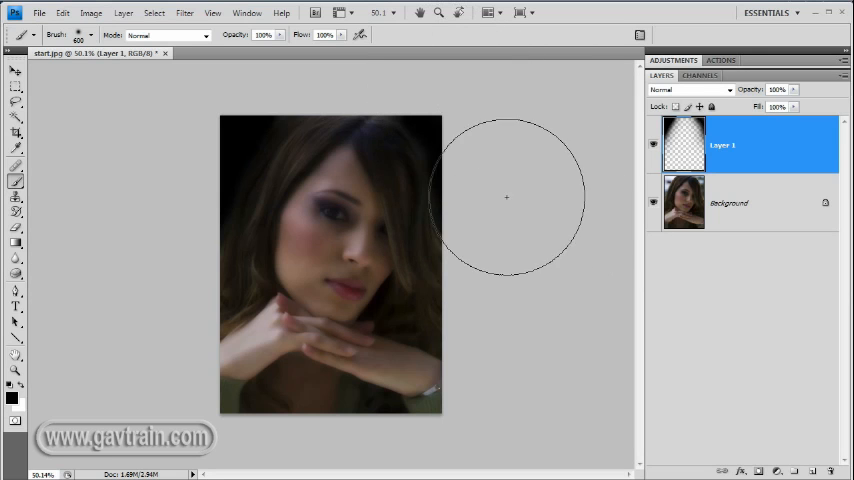
{"action": "mouse_move", "coordinate": [496, 118]}
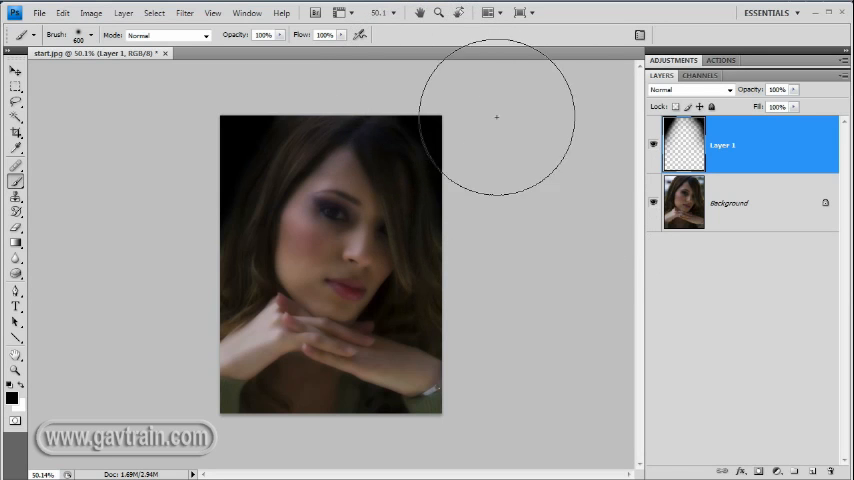
{"action": "mouse_move", "coordinate": [628, 322]}
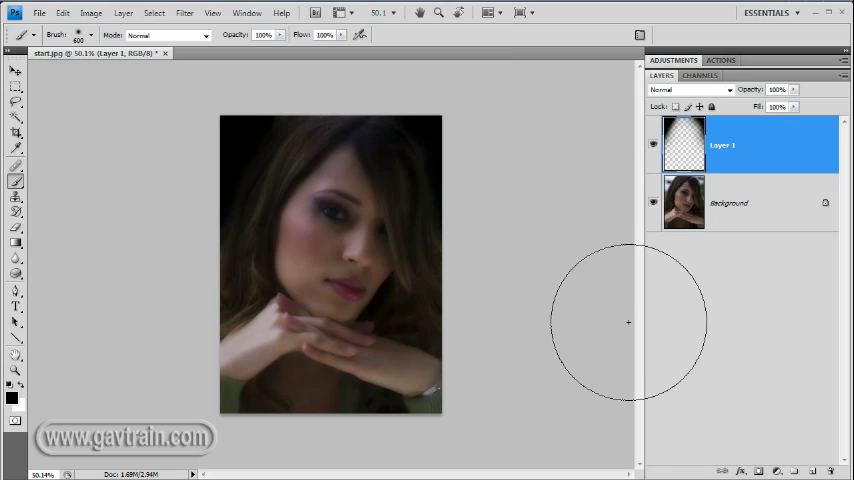
{"action": "mouse_move", "coordinate": [410, 147]}
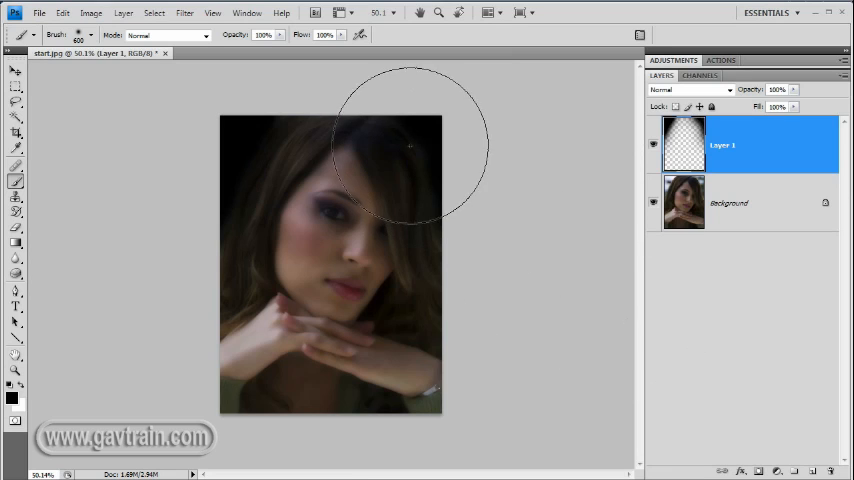
{"action": "mouse_move", "coordinate": [521, 425]}
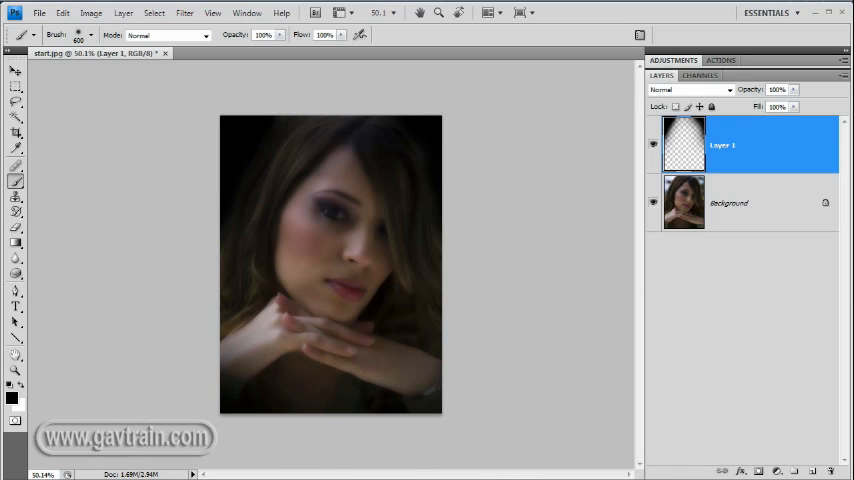
{"action": "mouse_move", "coordinate": [513, 347]}
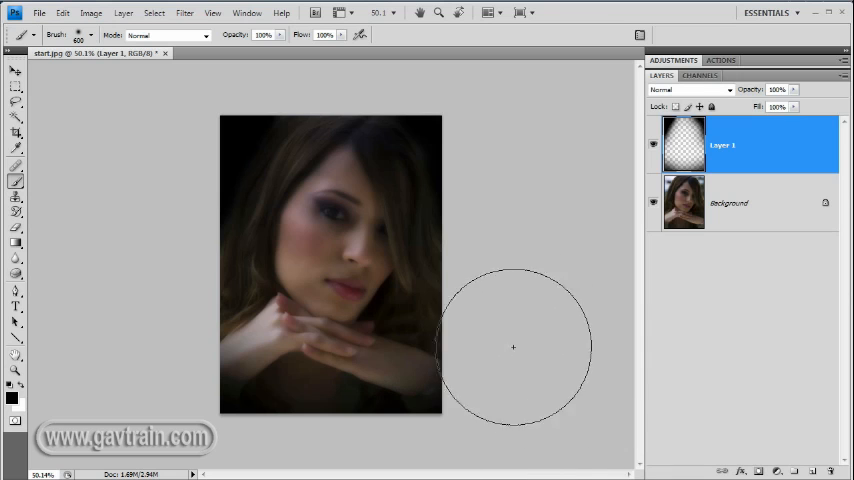
{"action": "mouse_move", "coordinate": [477, 397]}
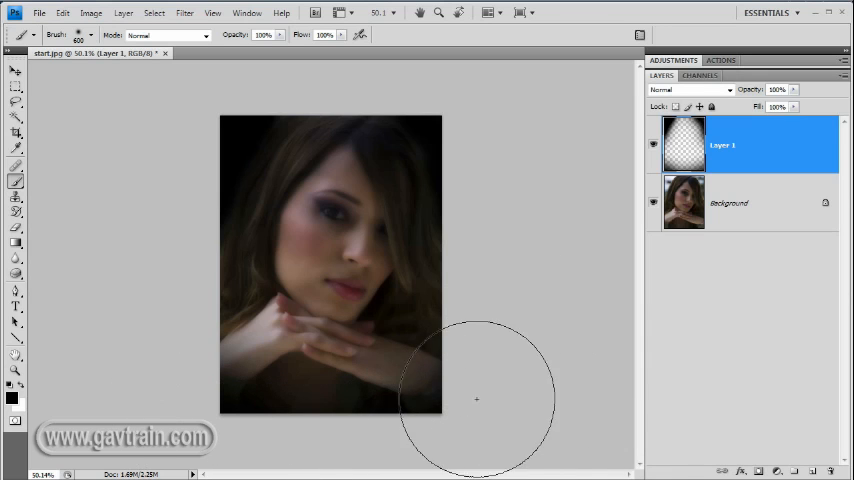
{"action": "mouse_move", "coordinate": [485, 395]}
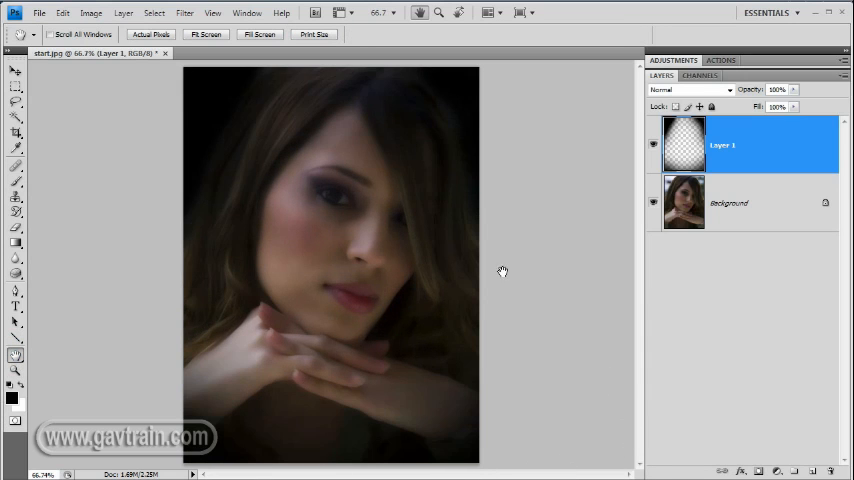
Step: Flatten the painted vignette layer into the background image
{"action": "left_click", "coordinate": [123, 17]}
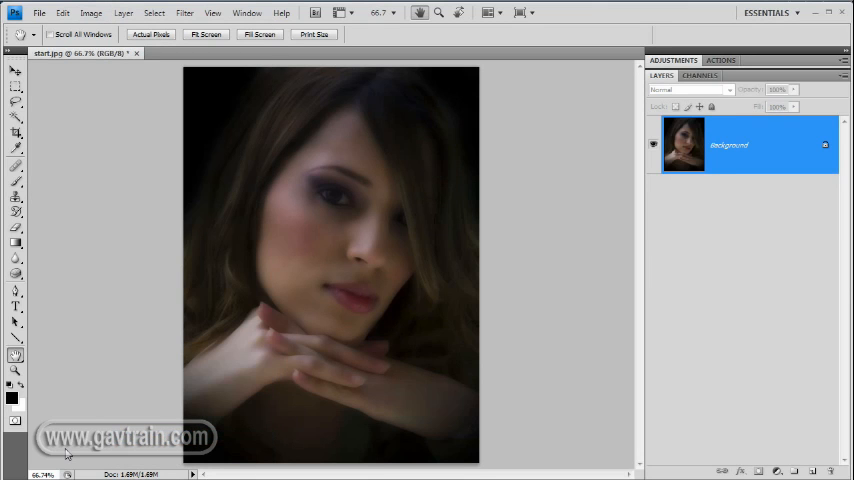
{"action": "mouse_move", "coordinate": [238, 318]}
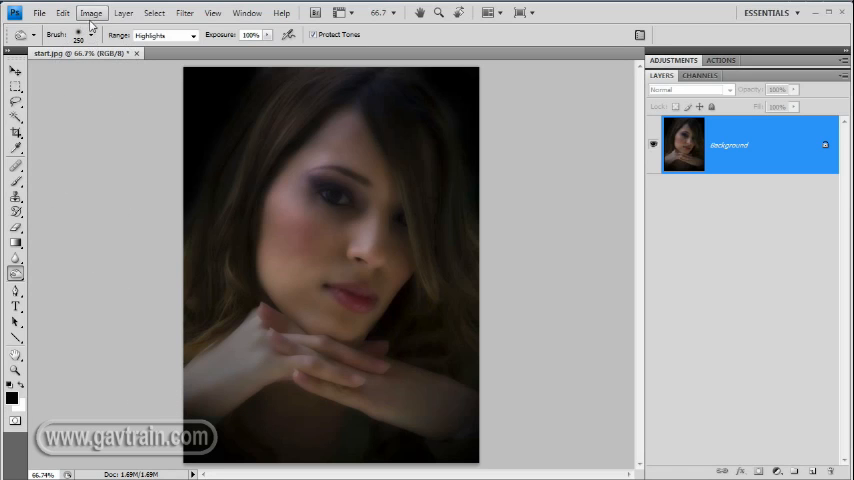
{"action": "mouse_move", "coordinate": [224, 198]}
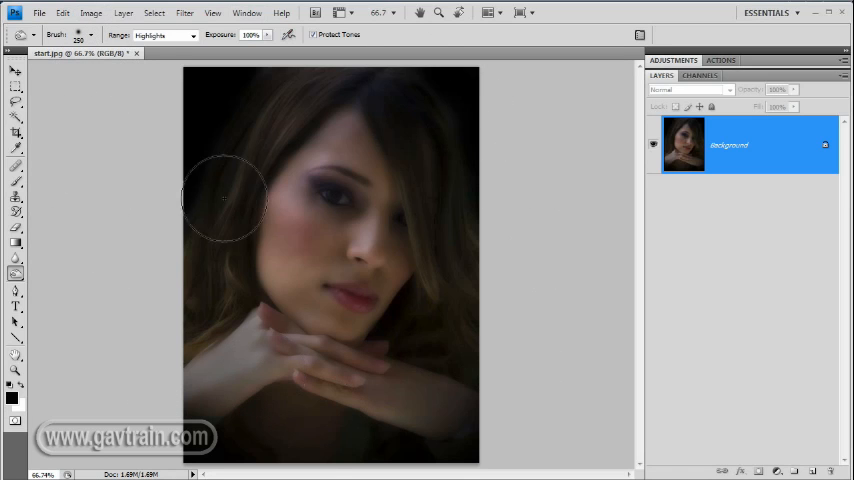
Step: Open the Levels adjustment from the Image menu's Adjustments submenu
{"action": "left_click", "coordinate": [108, 16]}
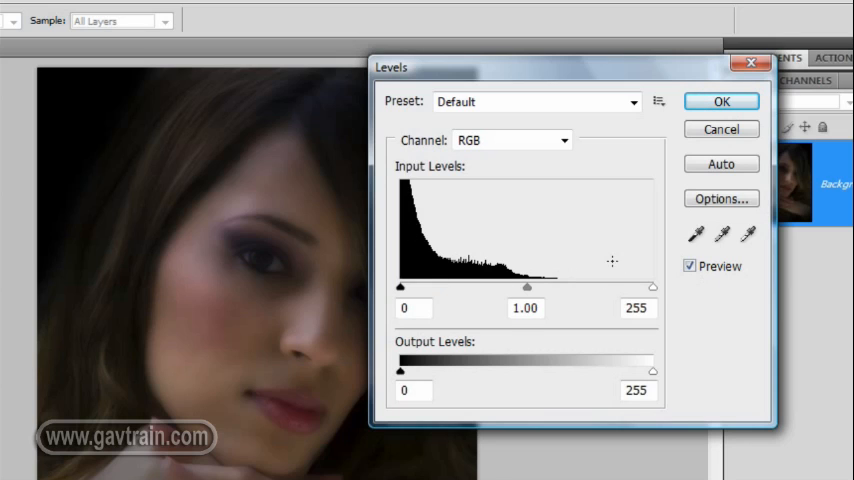
{"action": "mouse_move", "coordinate": [659, 308]}
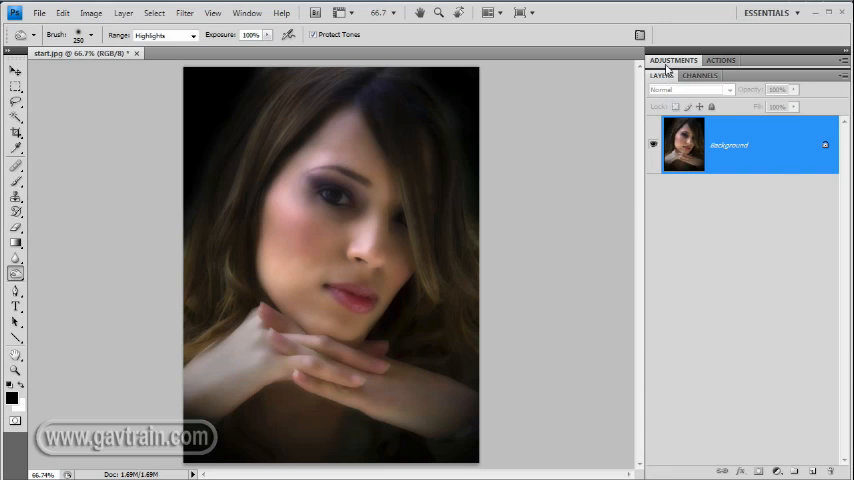
Step: Add a Brightness/Contrast adjustment layer with Contrast 80 and Brightness lowered slightly
{"action": "left_click", "coordinate": [673, 60]}
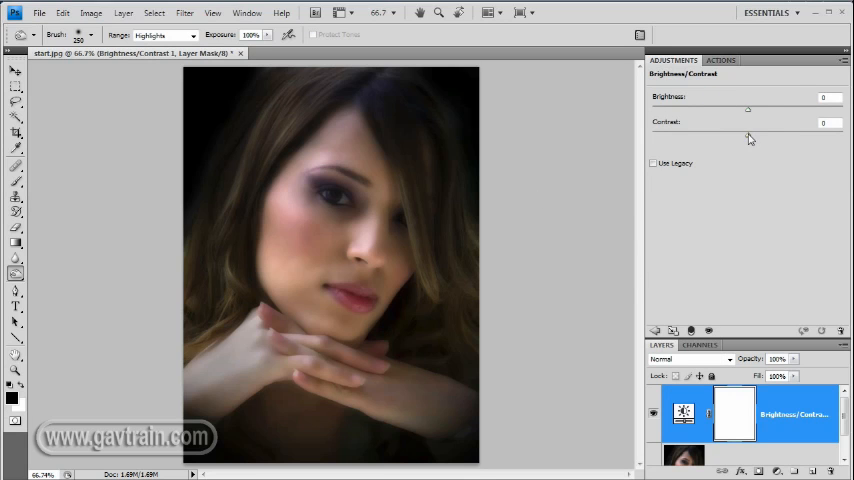
{"action": "left_click_drag", "start_coordinate": [748, 135], "coordinate": [776, 135]}
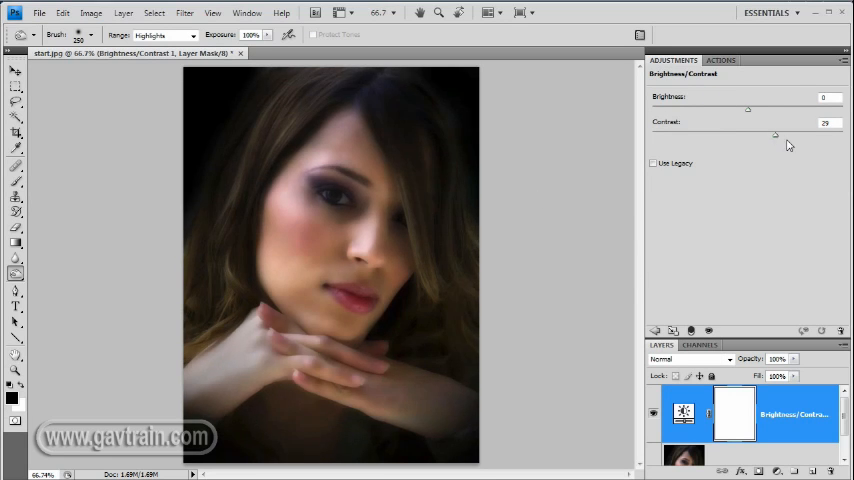
{"action": "left_click_drag", "start_coordinate": [775, 134], "coordinate": [823, 134]}
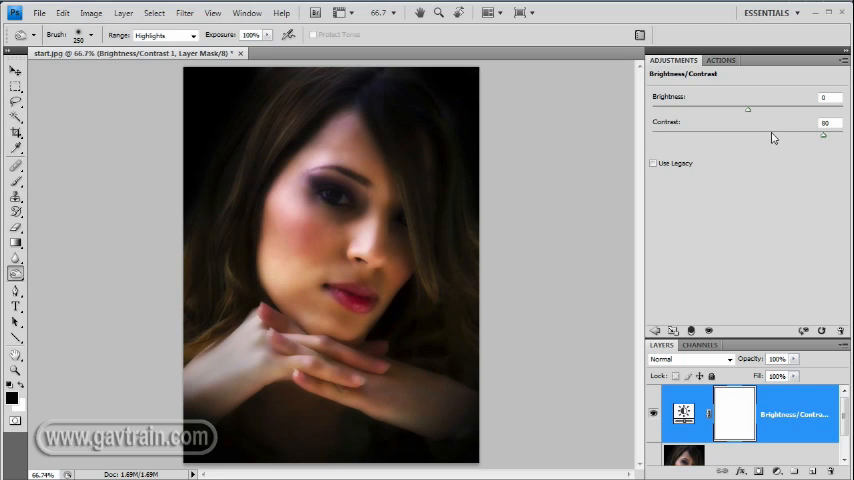
{"action": "left_click_drag", "start_coordinate": [747, 108], "coordinate": [735, 108]}
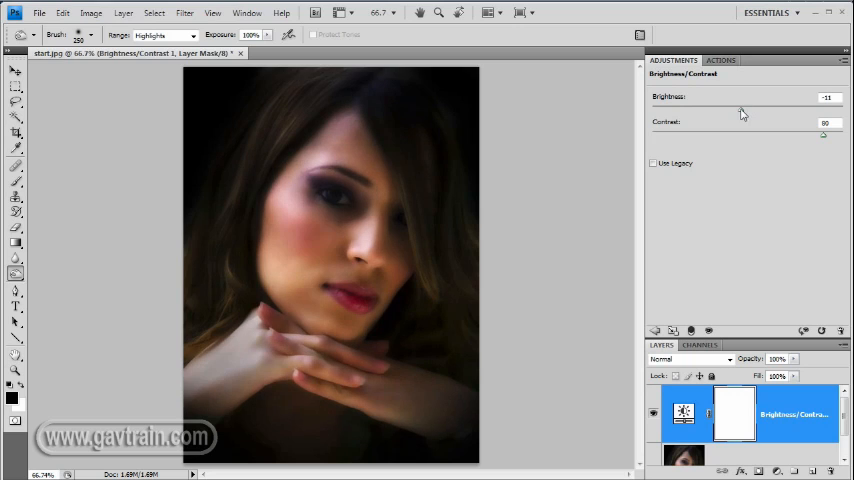
{"action": "left_click_drag", "start_coordinate": [738, 108], "coordinate": [742, 108]}
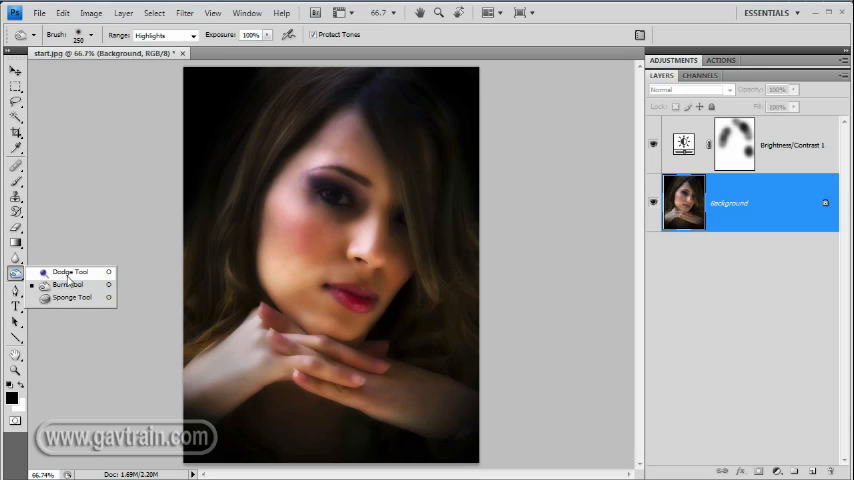
Step: Dodge the shadows around the woman's eye on the Background layer
{"action": "left_click", "coordinate": [67, 284]}
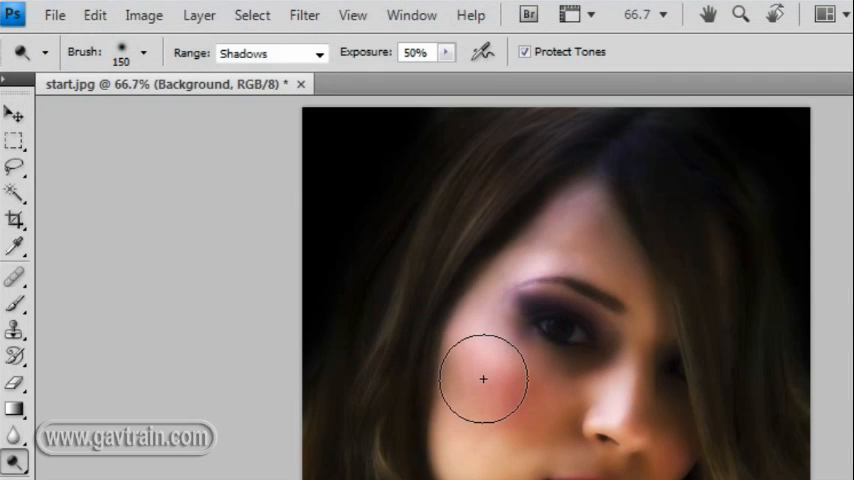
{"action": "left_click_drag", "start_coordinate": [483, 379], "coordinate": [600, 382]}
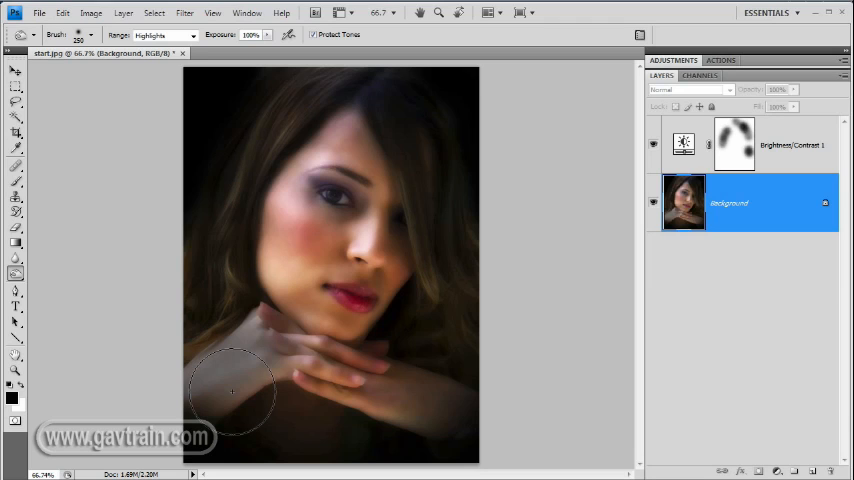
Step: Burn the bright lower-left area of the hands
{"action": "left_click", "coordinate": [300, 36]}
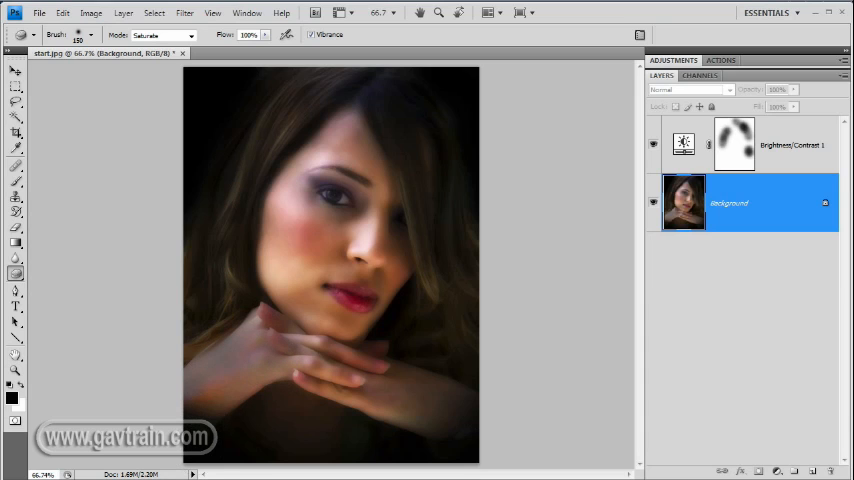
{"action": "mouse_move", "coordinate": [248, 347]}
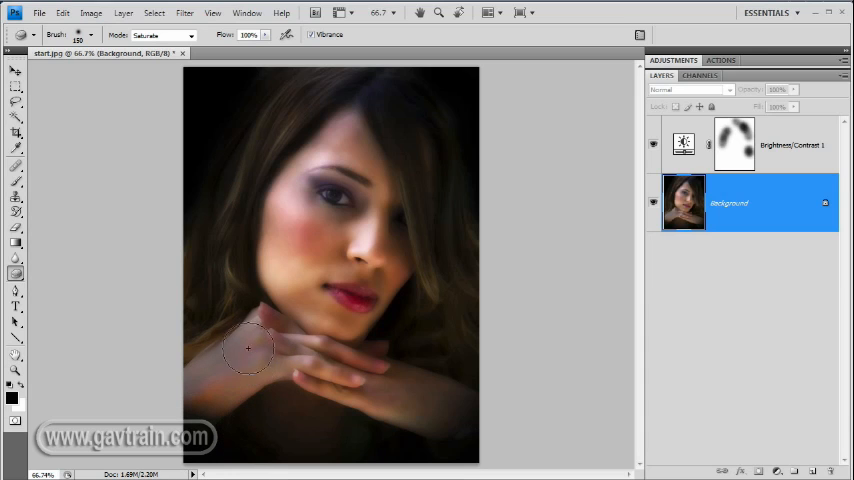